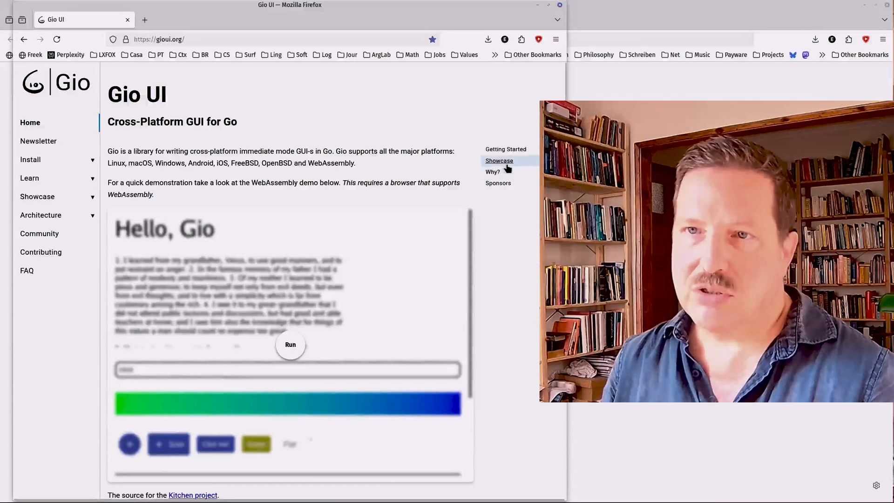
mouse_move(378, 136)
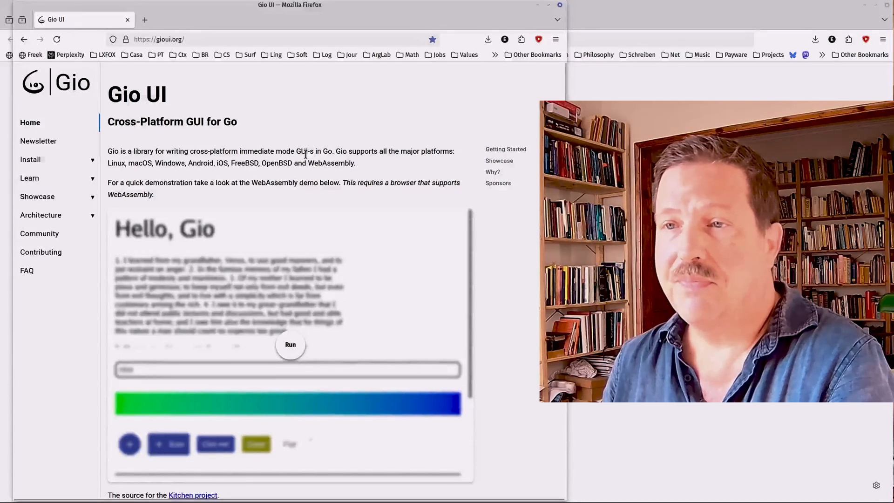
mouse_move(260, 139)
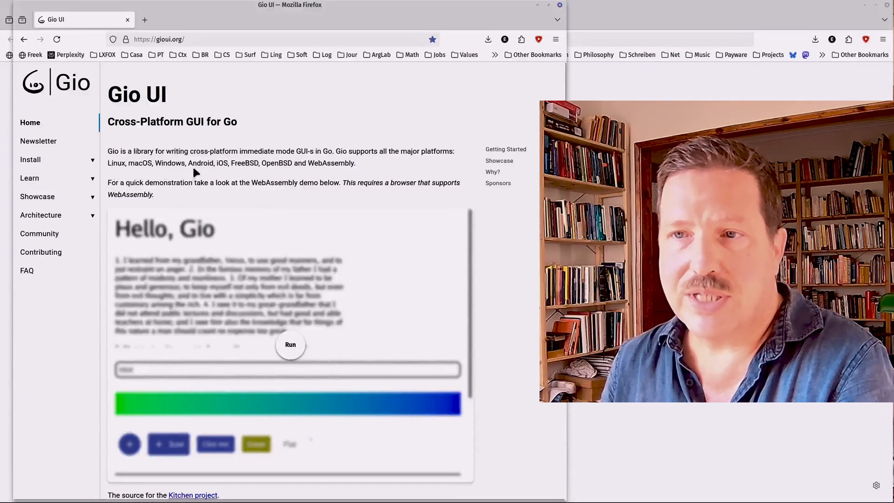
mouse_move(248, 175)
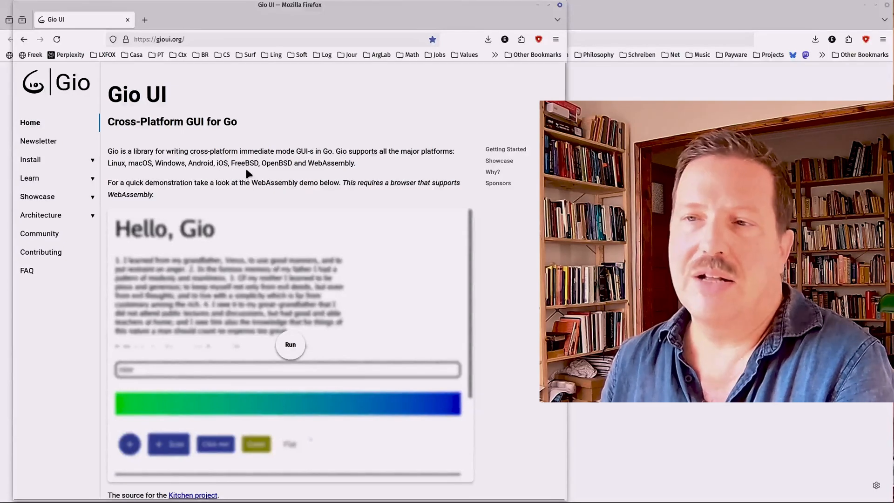
mouse_move(277, 174)
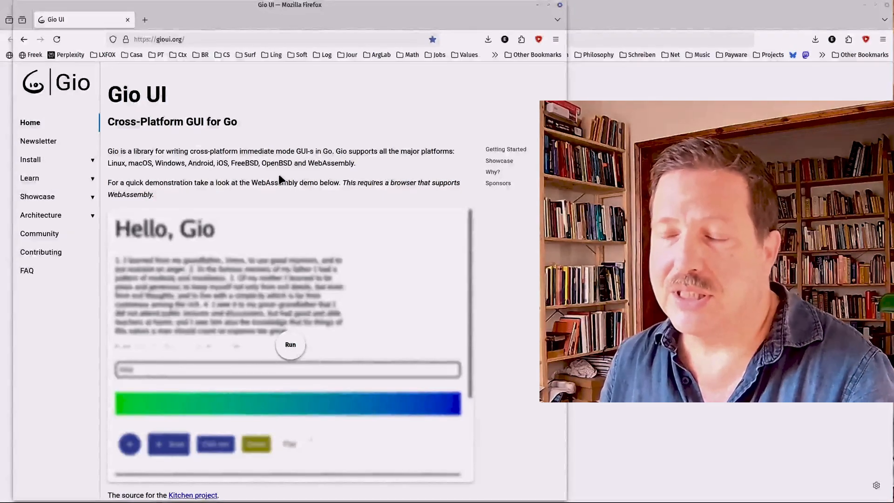
mouse_move(277, 175)
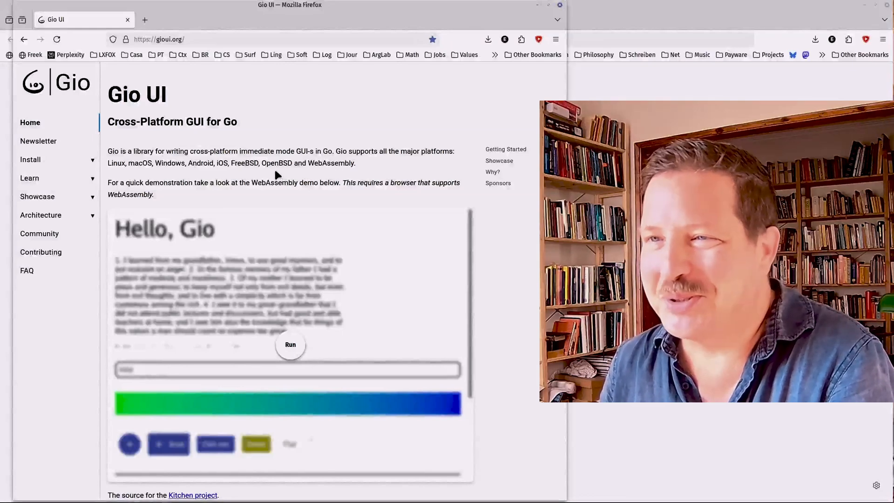
mouse_move(319, 173)
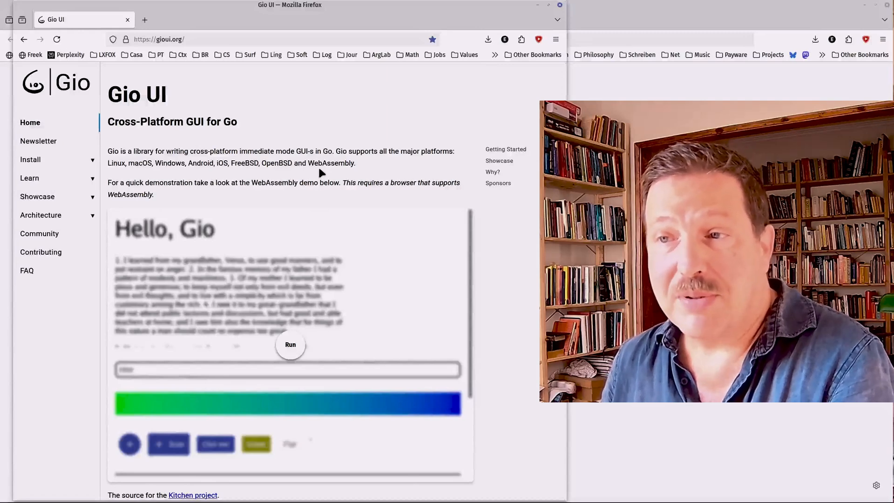
mouse_move(378, 239)
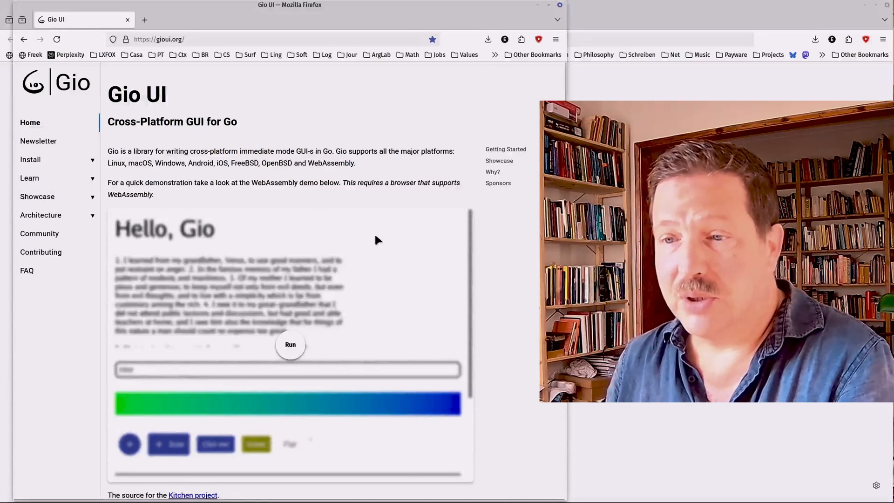
Step: Run the WebAssembly demo and scroll to its checkbox, radio buttons and slider
scroll(down, 3)
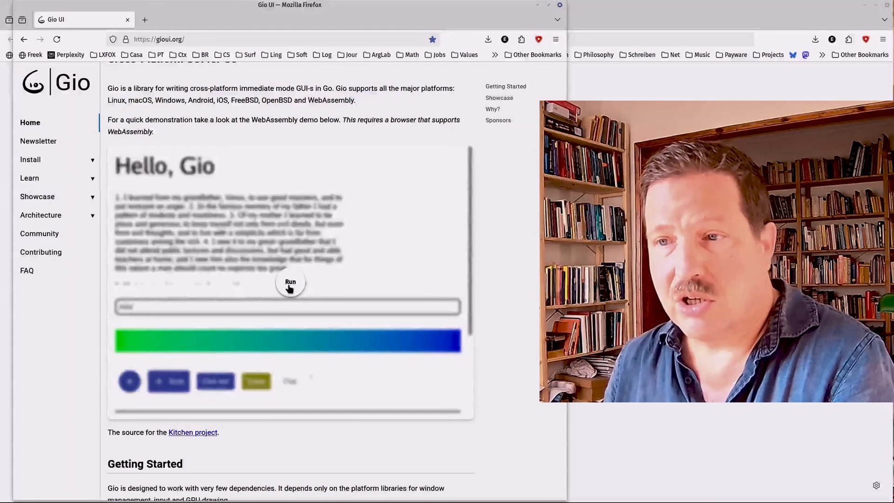
click(290, 281)
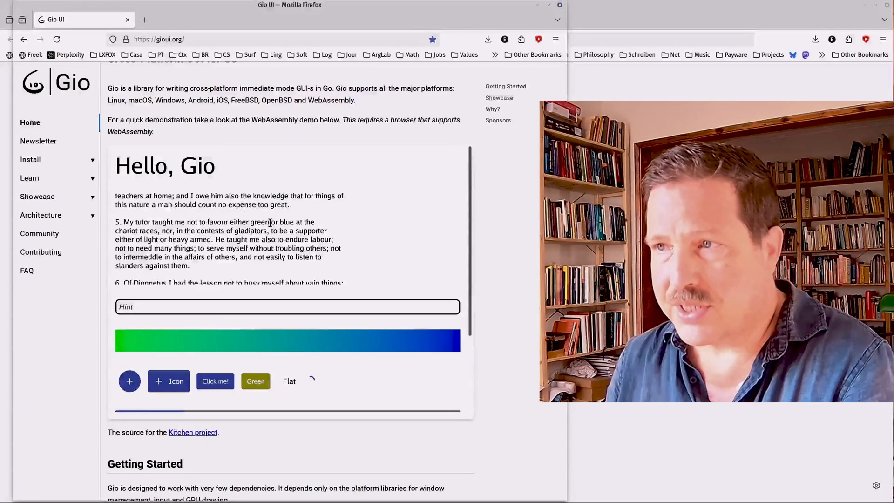
scroll(down, 3)
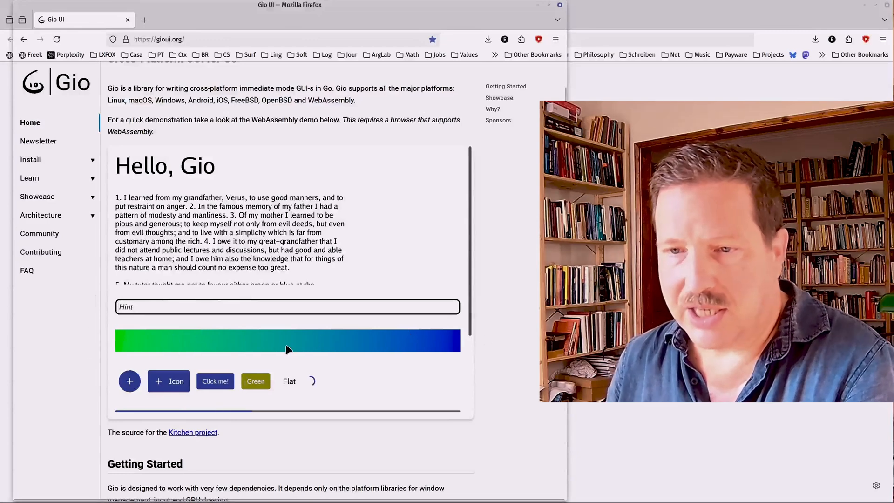
mouse_move(212, 347)
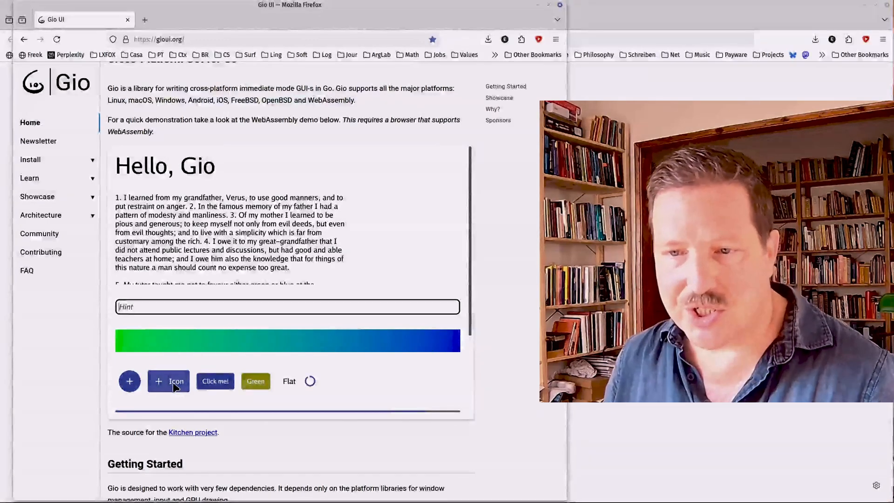
scroll(down, 3)
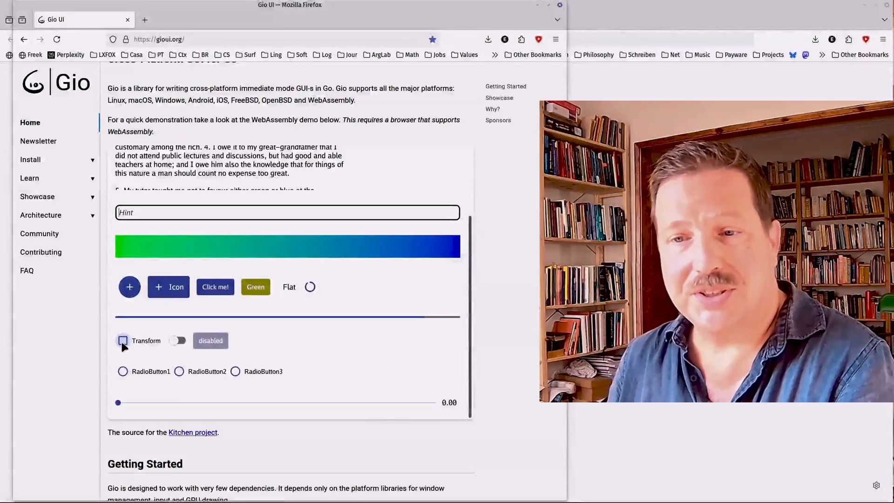
click(122, 340)
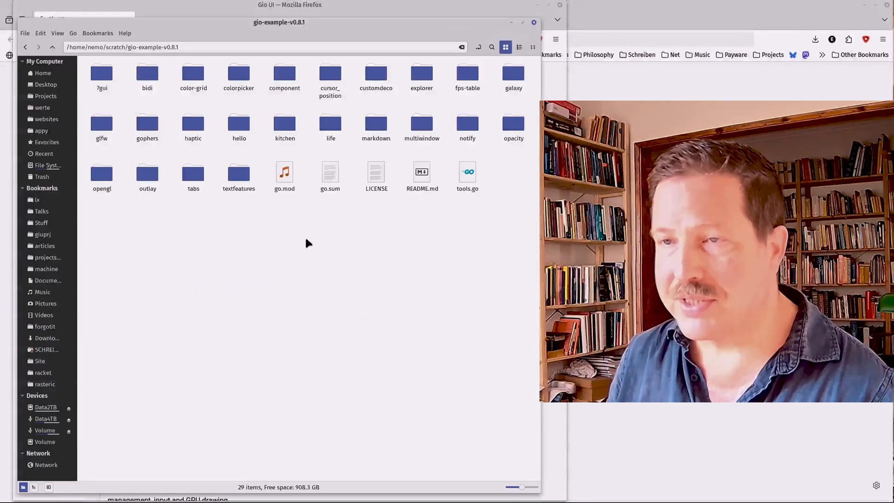
mouse_move(239, 124)
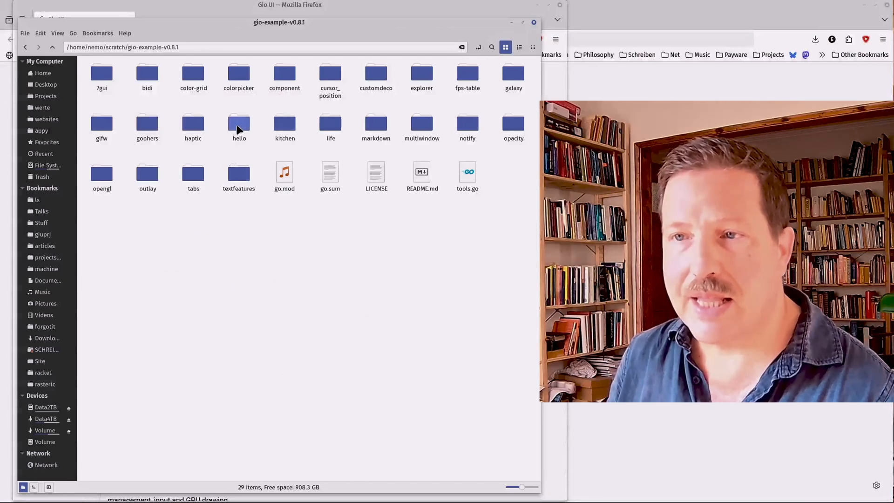
Step: Open hello.go from the hello example folder in the text editor
right_click(239, 124)
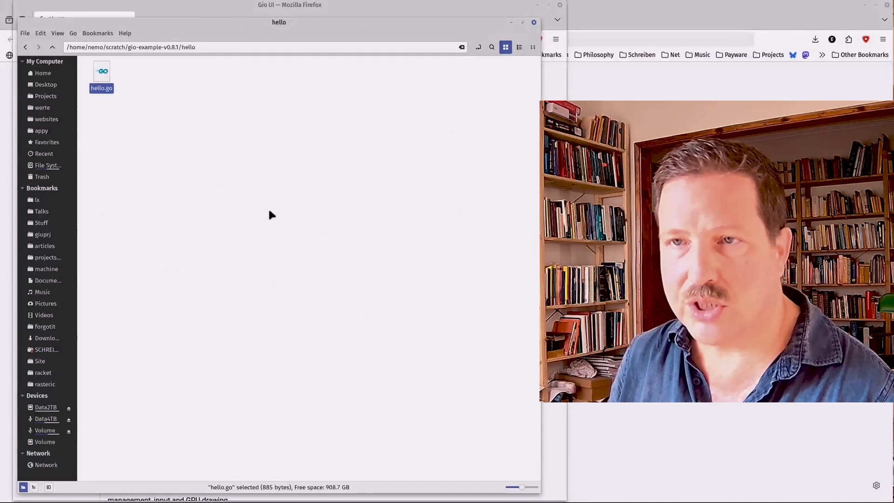
double_click(101, 71)
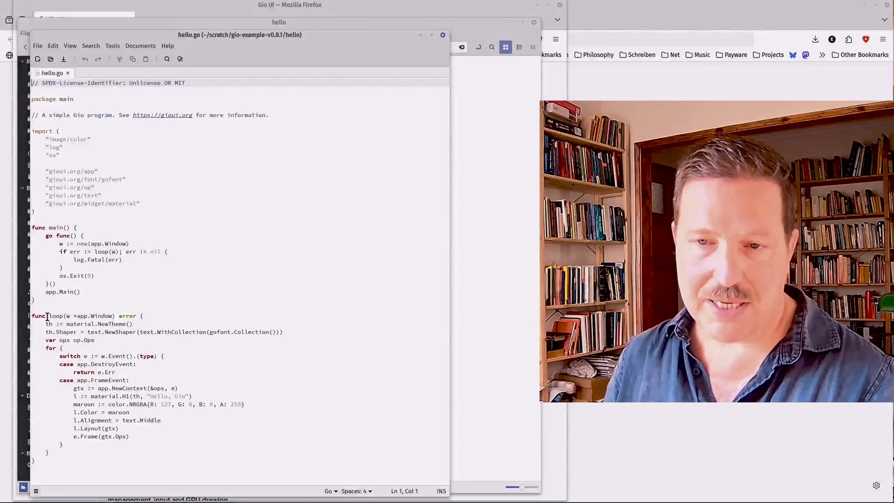
mouse_move(243, 309)
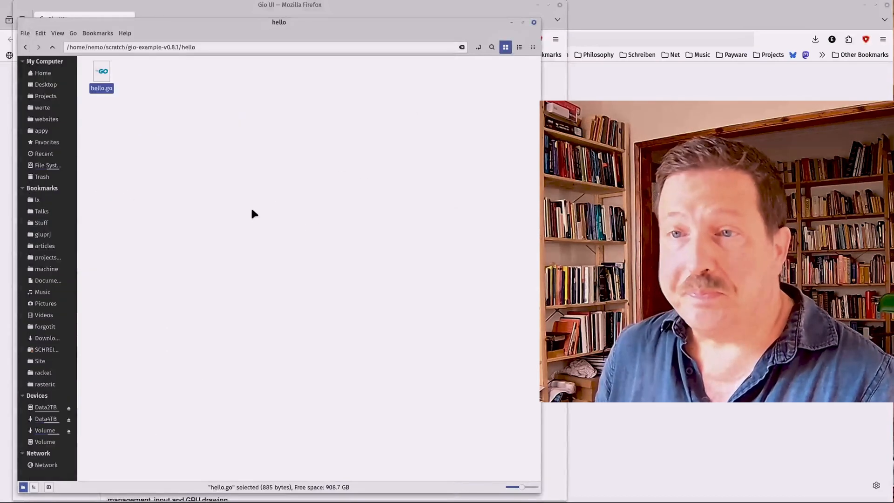
Step: Open the kitchen folder from gio-example-v0.8.1 and run kitchen.go natively
click(26, 47)
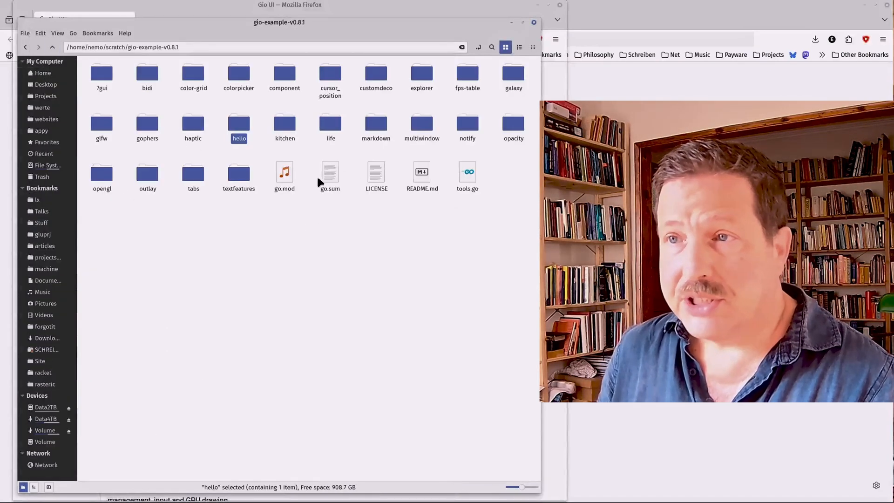
double_click(284, 124)
text(go run kitchen)
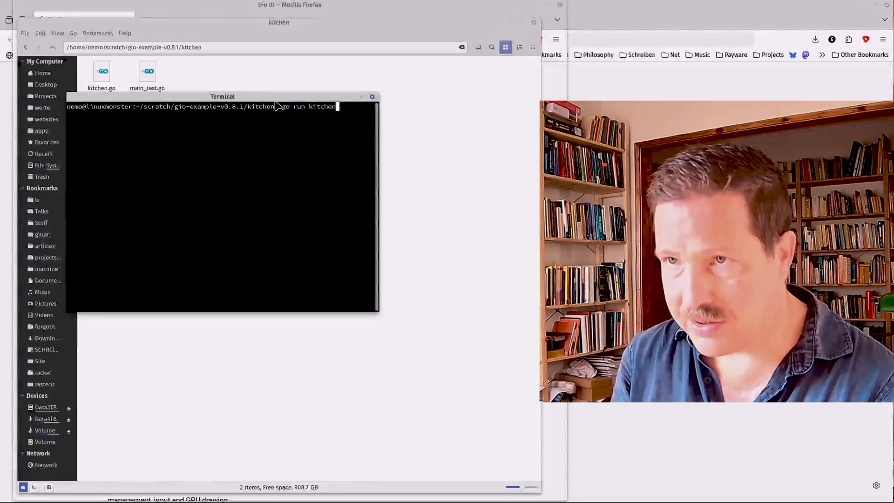
text(.go)
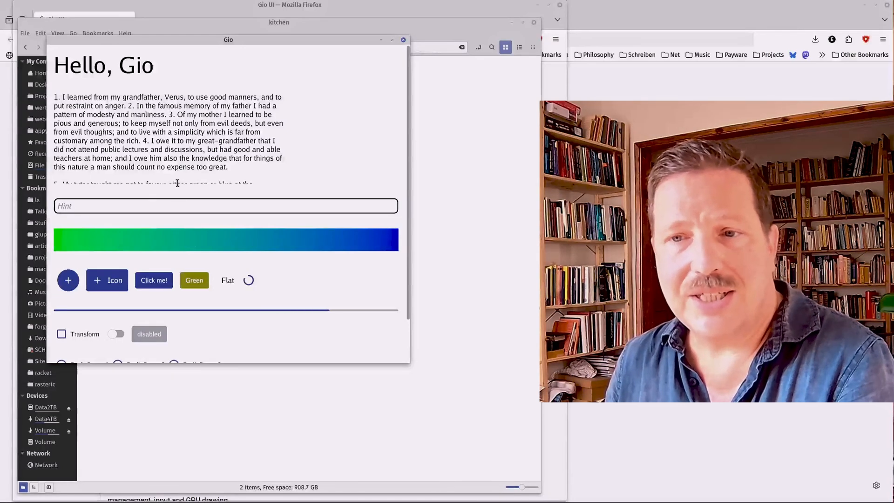
Step: Try the kitchen app widgets and close the Gio window
drag(409, 360, 439, 432)
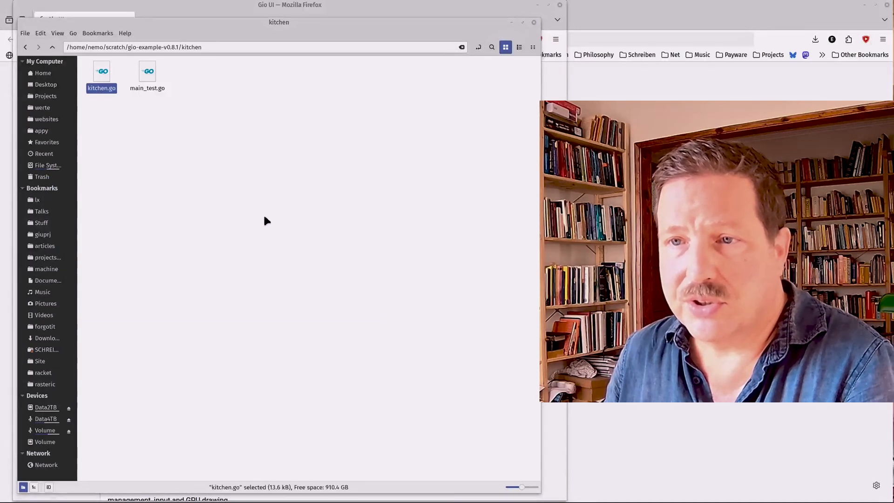
Step: Open kitchen.go in Xed and scroll down to its FrameEvent loop
double_click(101, 70)
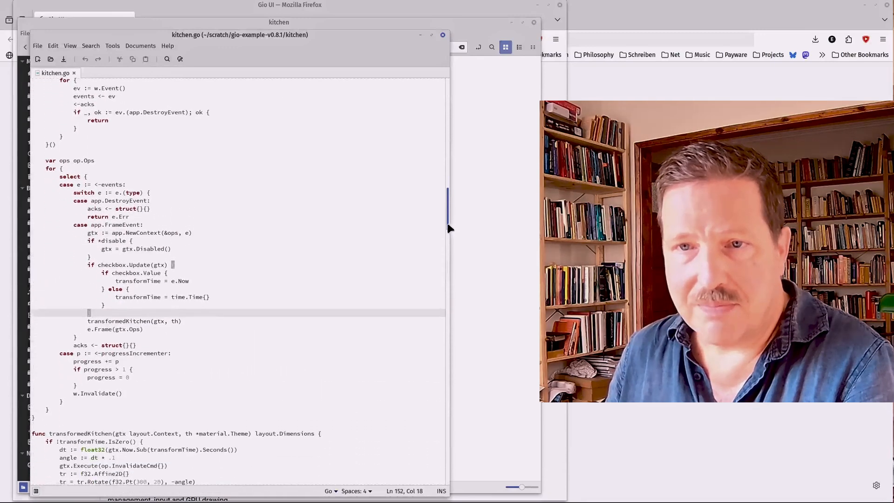
scroll(down, 3)
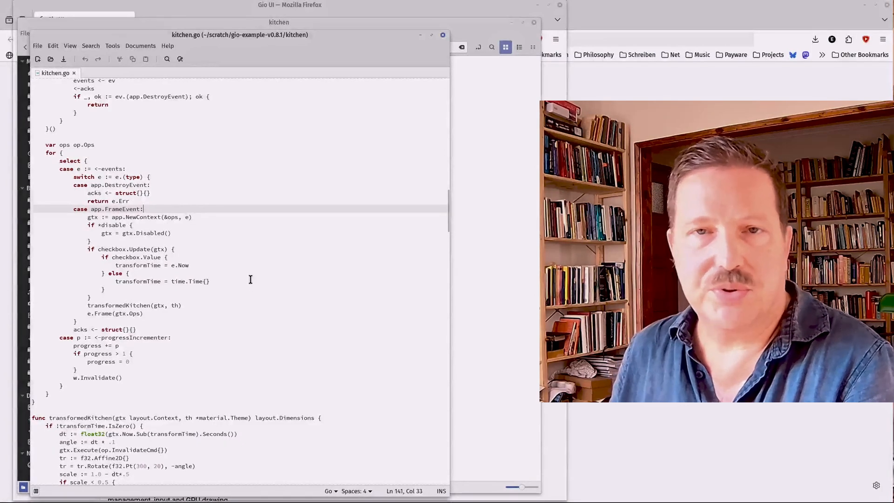
mouse_move(224, 249)
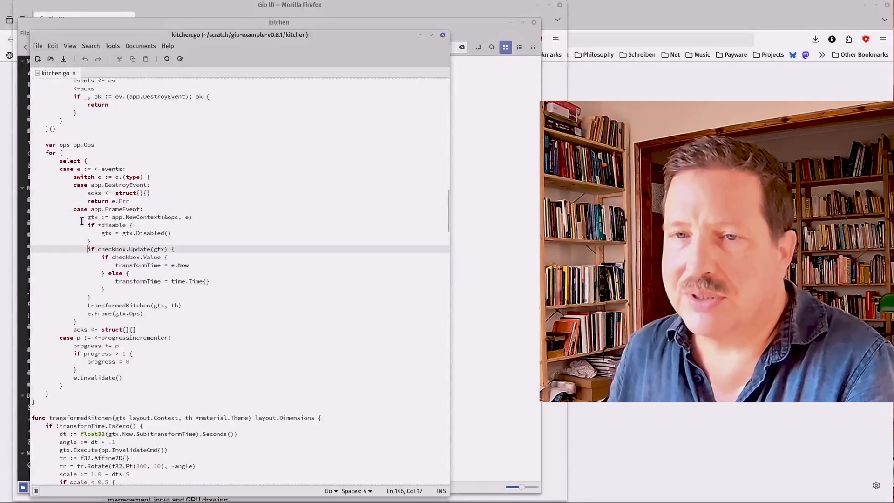
mouse_move(242, 242)
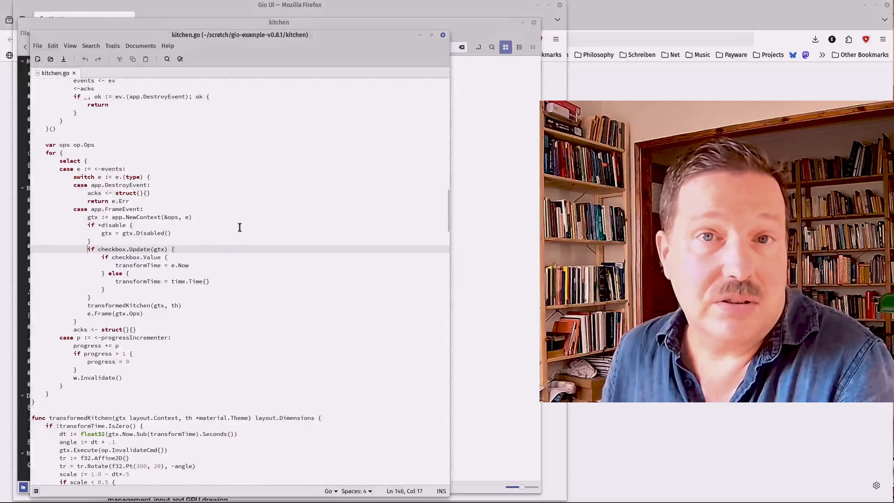
mouse_move(235, 229)
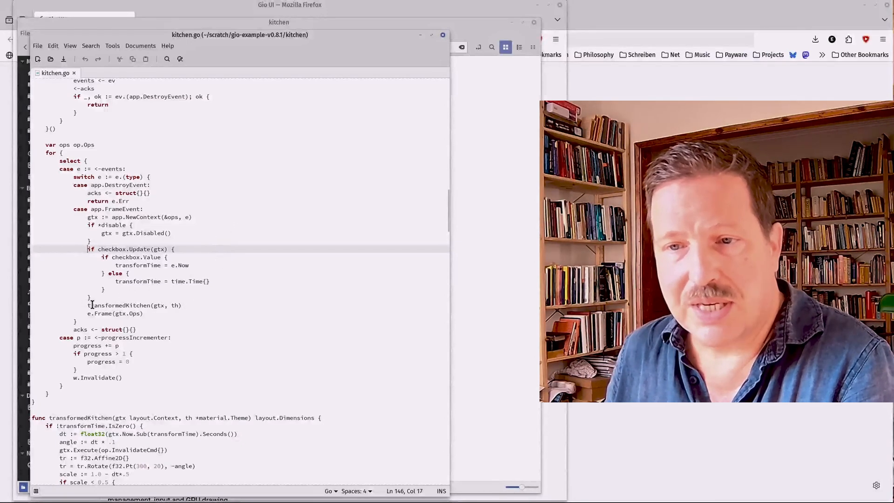
mouse_move(333, 345)
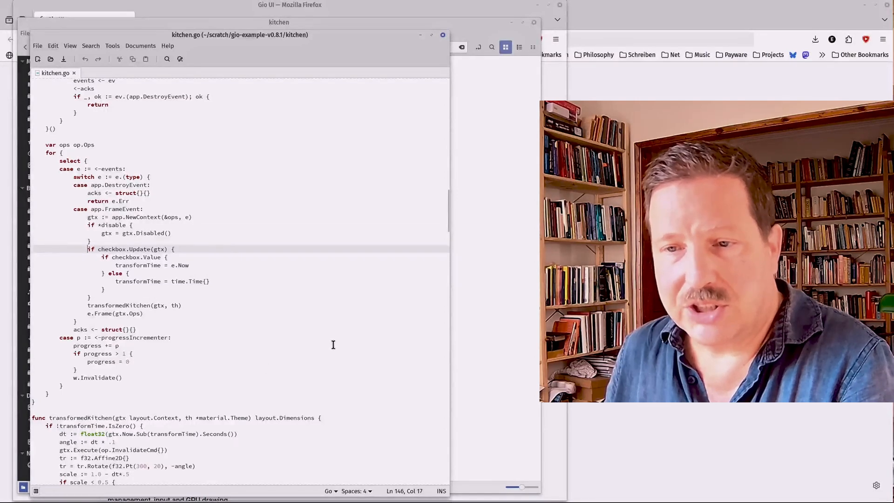
scroll(down, 3)
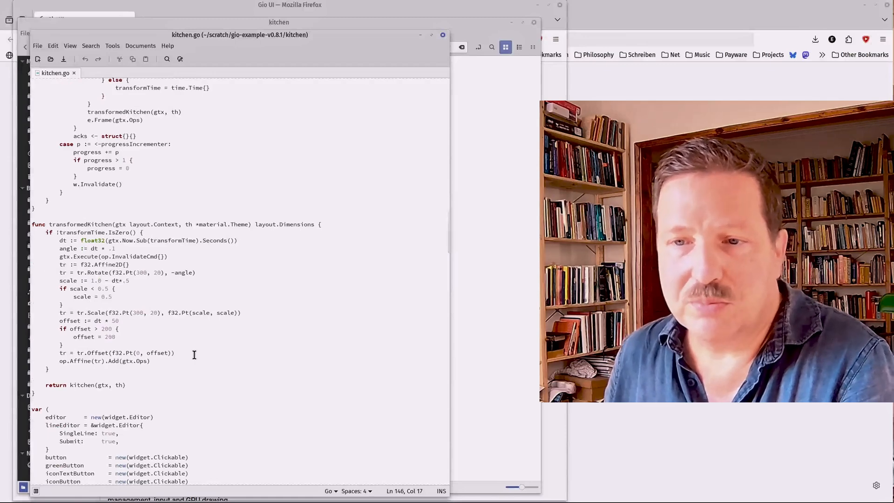
mouse_move(82, 280)
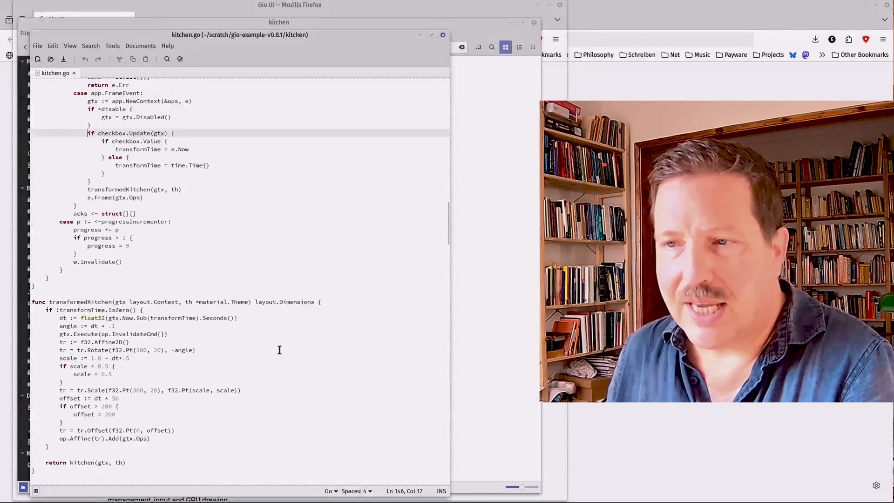
scroll(down, 3)
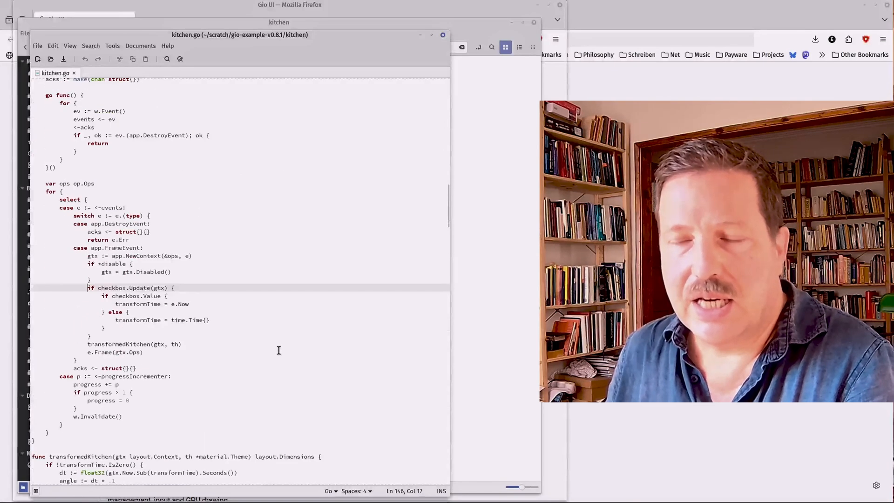
scroll(down, 3)
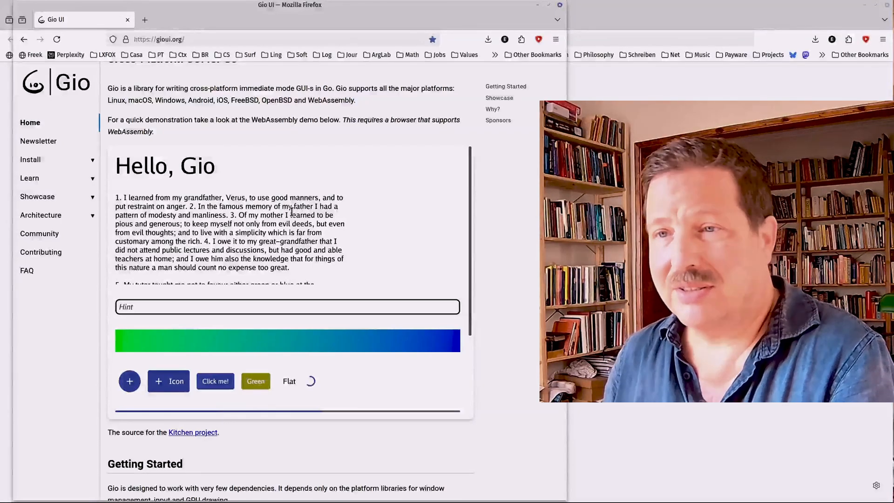
mouse_move(261, 184)
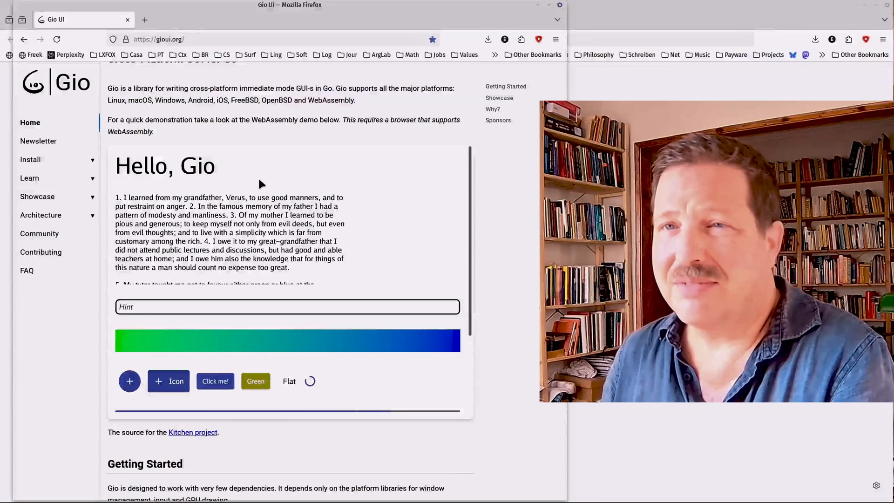